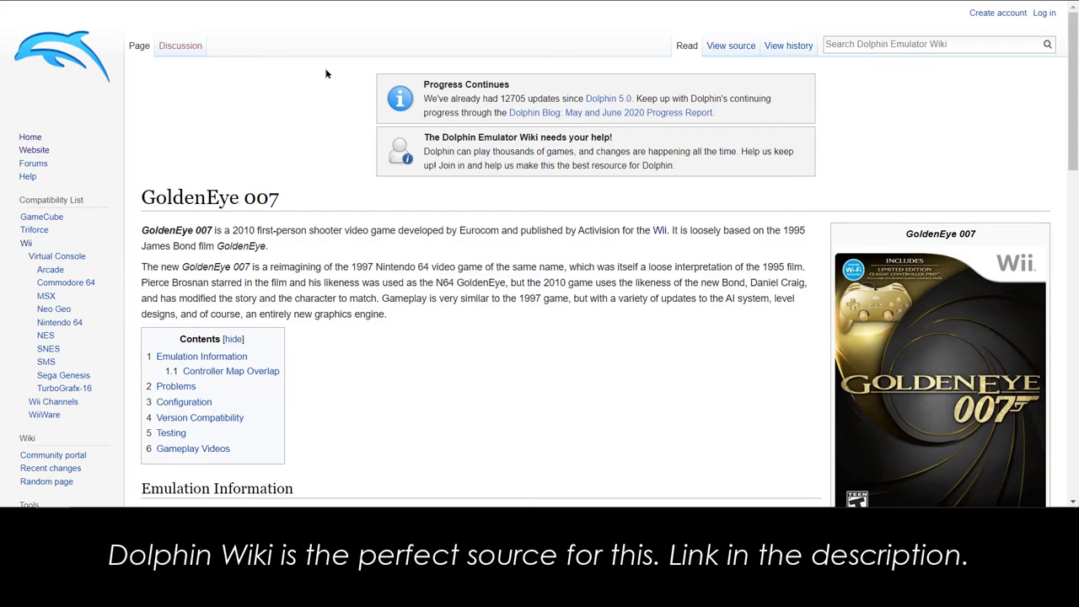
- Scroll down the GoldenEye 007 Dolphin Wiki page before returning to Dolphin
scroll("down", 3)
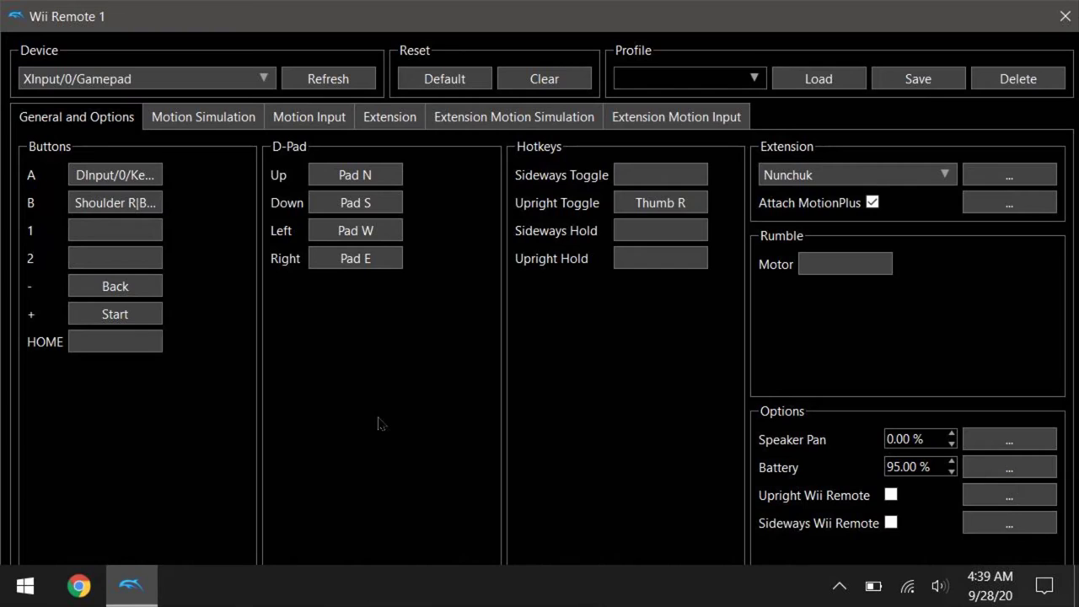
mouse_move(283, 351)
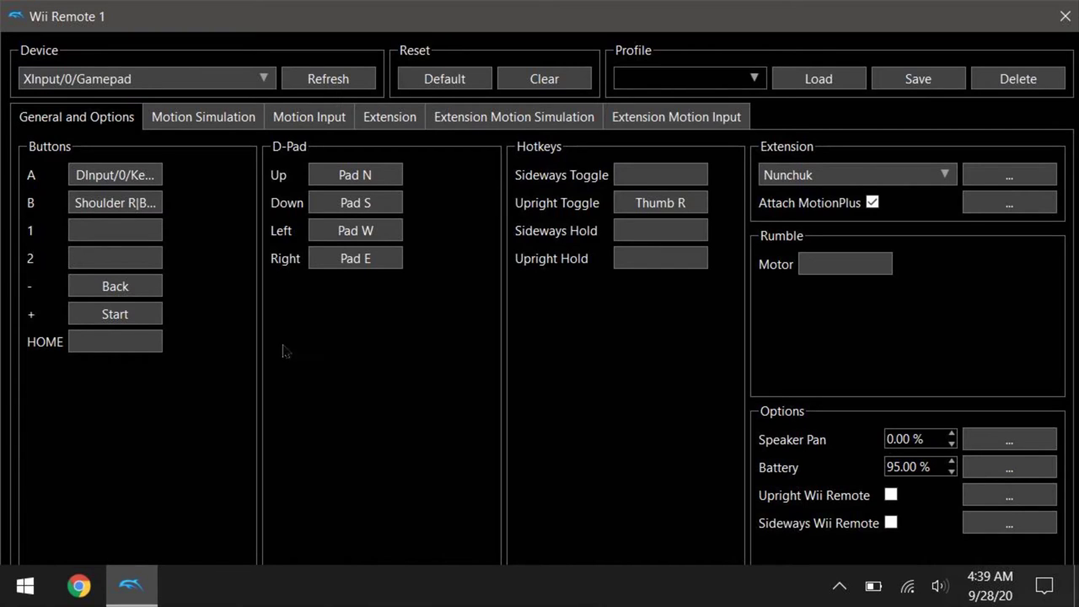
left_click(114, 229)
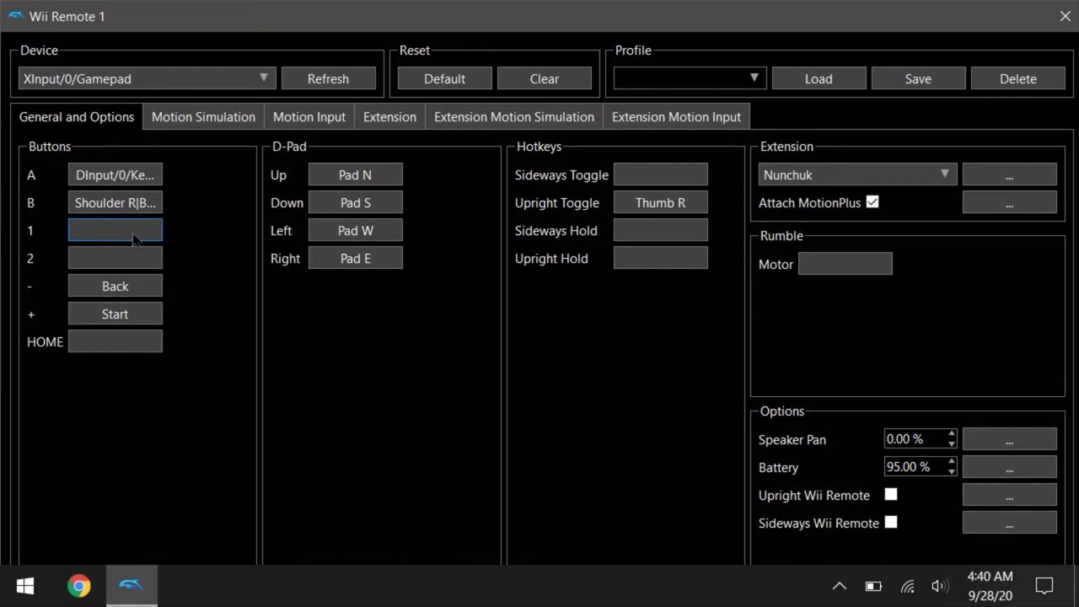
left_click(115, 230)
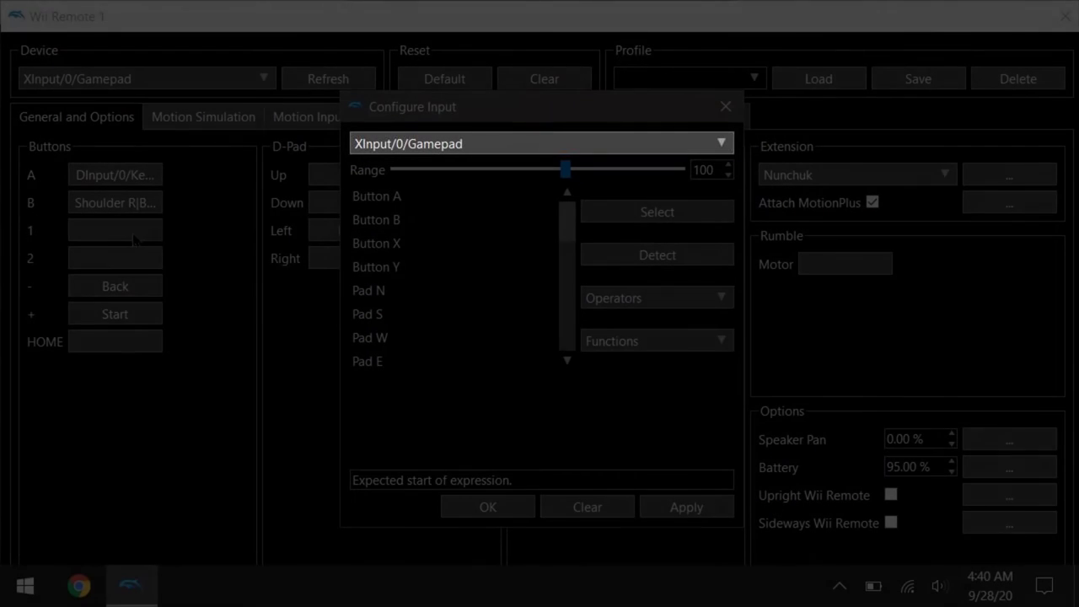
- Bring up the Configure Input dialog for button 1 and list operators like And, Or, Xor
left_click(657, 255)
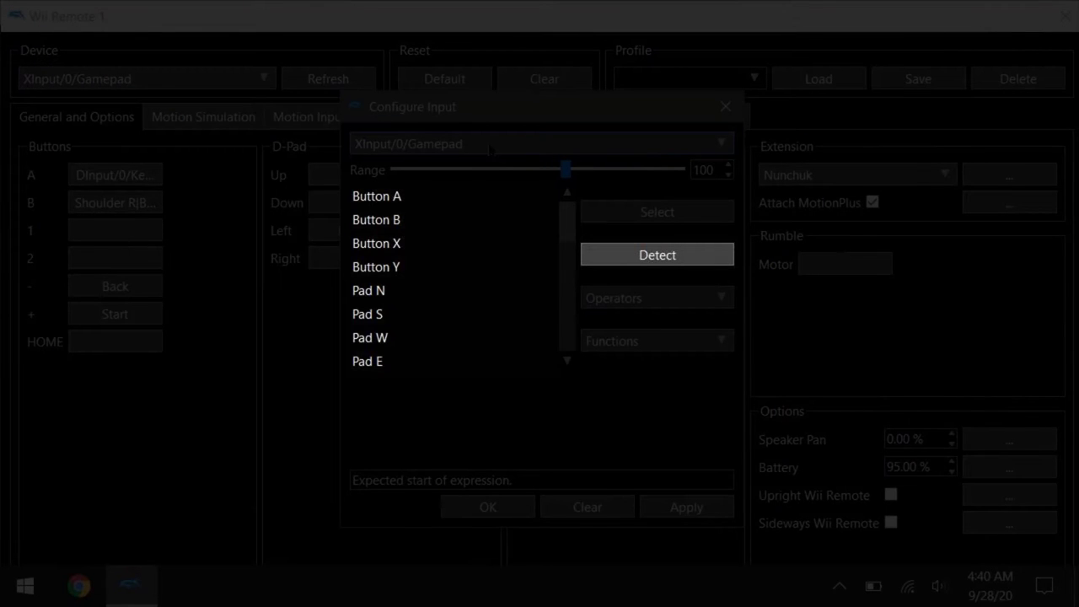
left_click(378, 196)
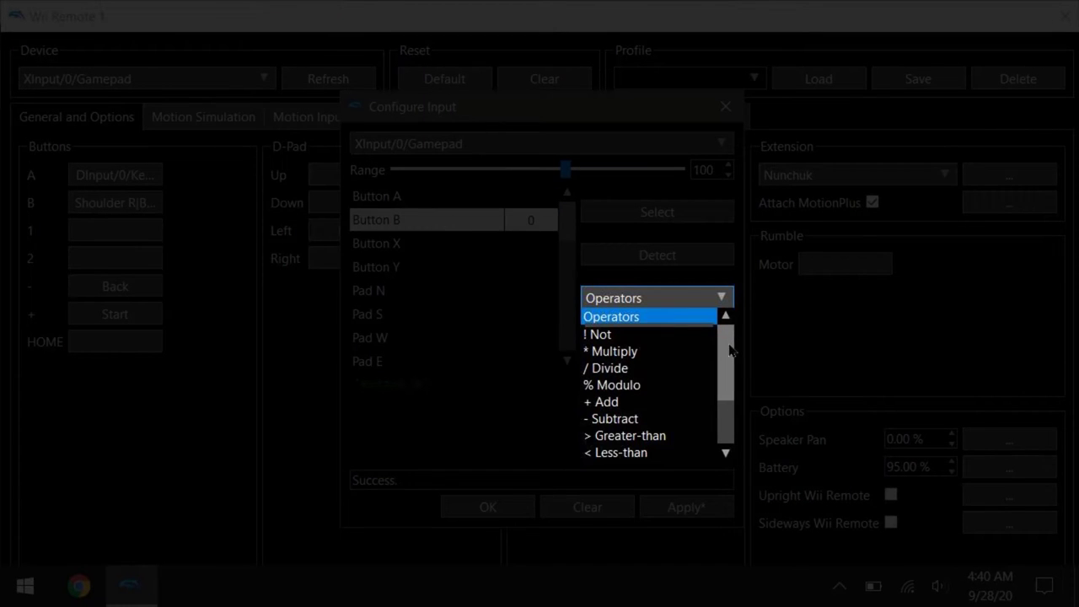
scroll("down", 3)
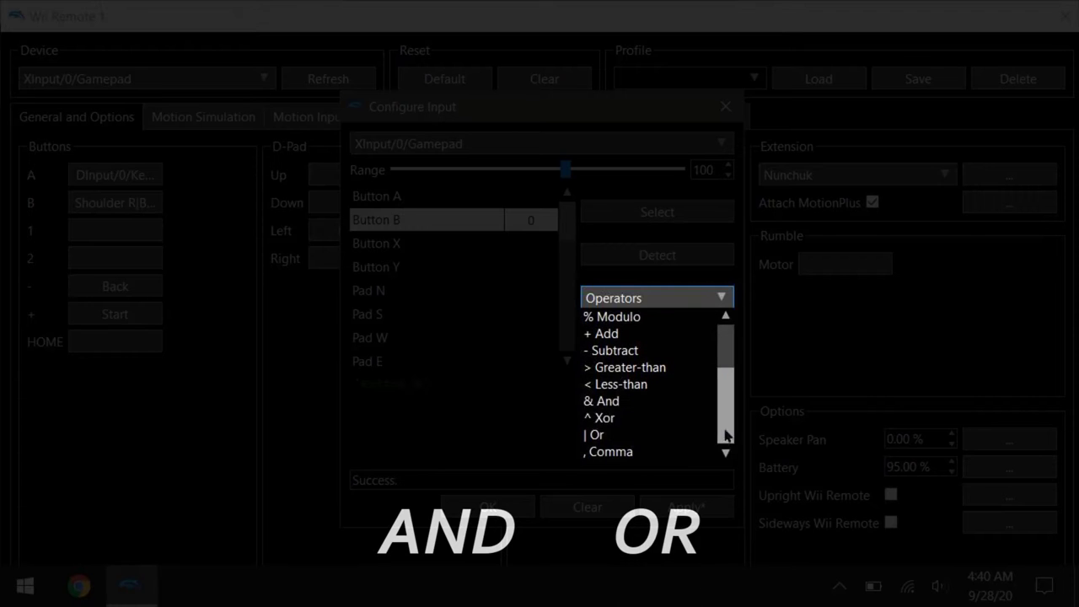